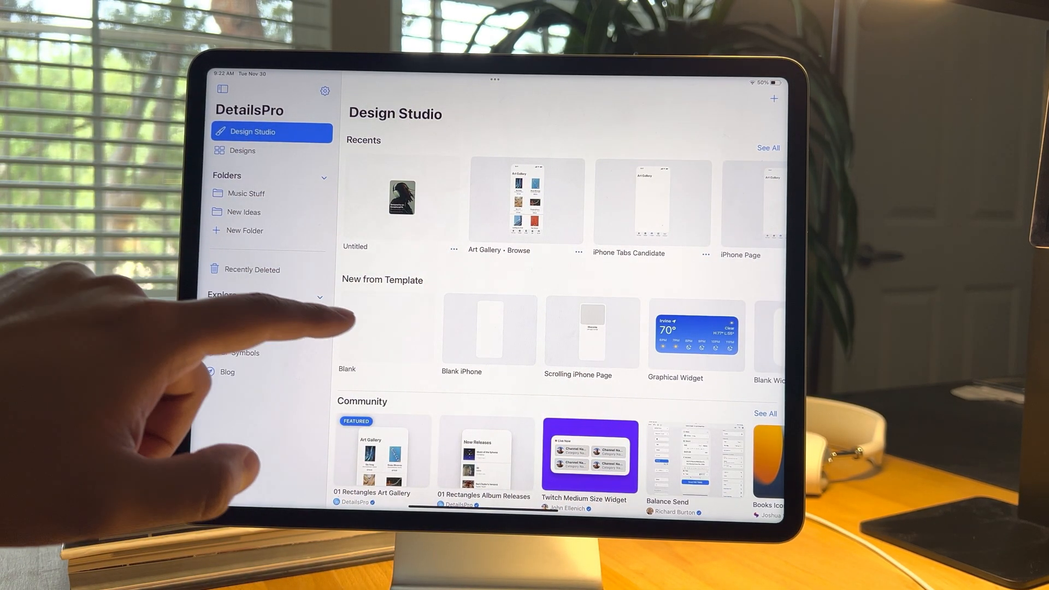
# - Start a design from the Scrolling iPhone Page template, peek at its Welcome text, then delete it
pyautogui.scroll(-3)
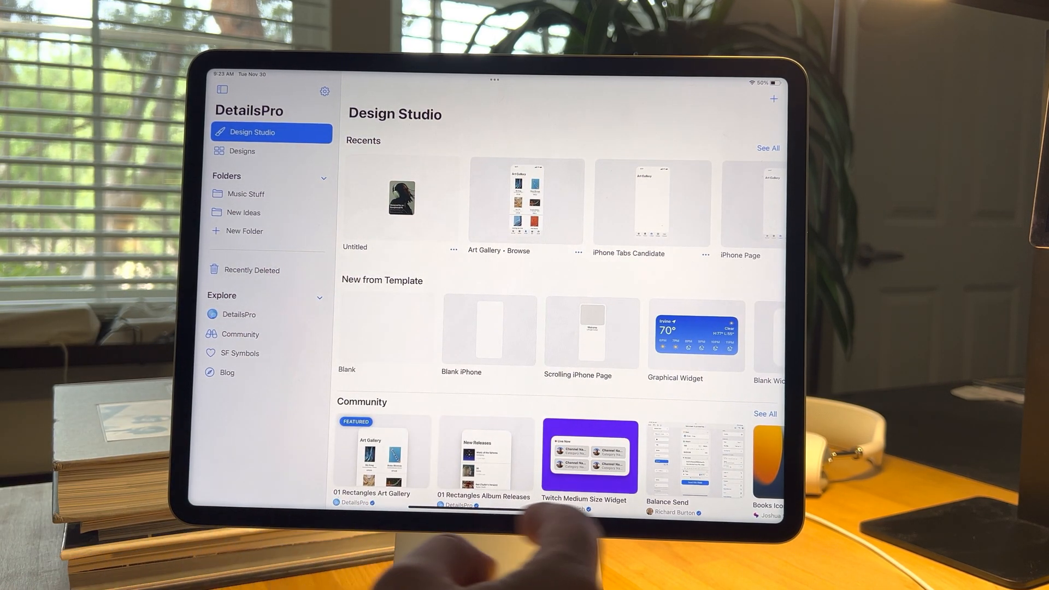
pyautogui.click(590, 331)
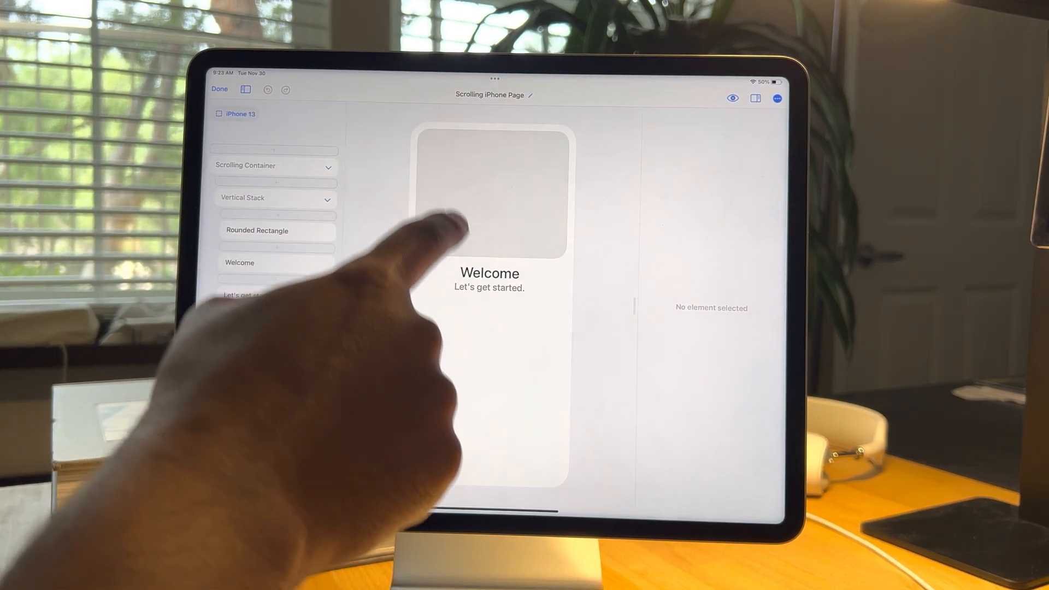
pyautogui.click(490, 273)
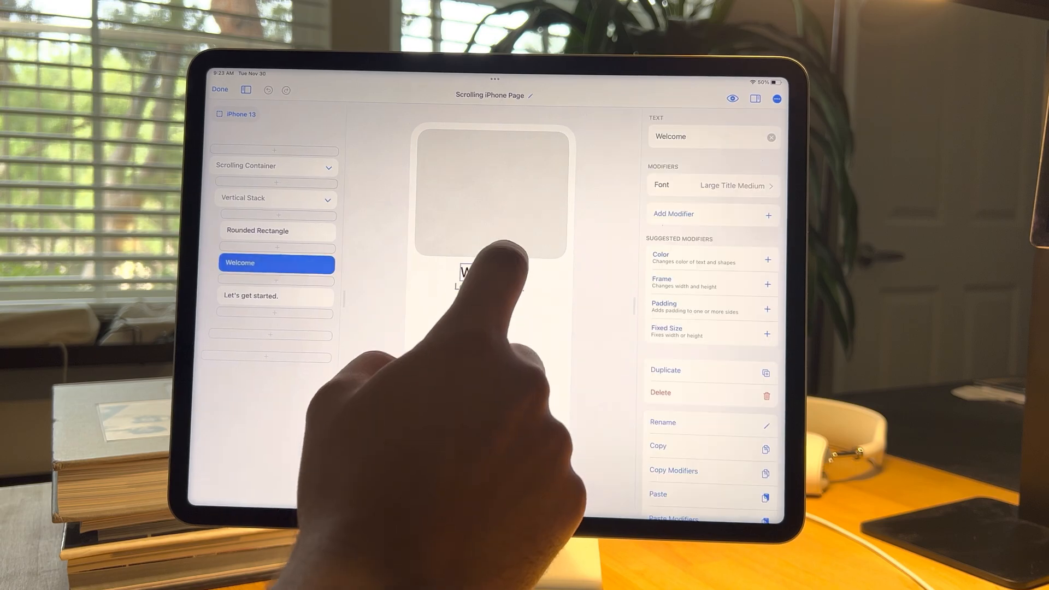
pyautogui.click(220, 89)
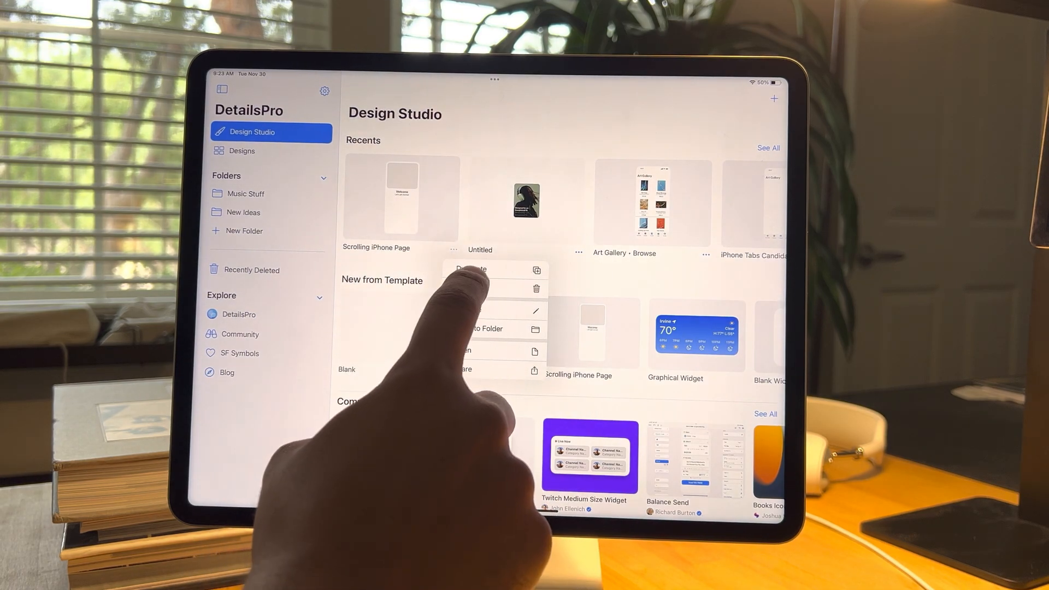
pyautogui.click(470, 288)
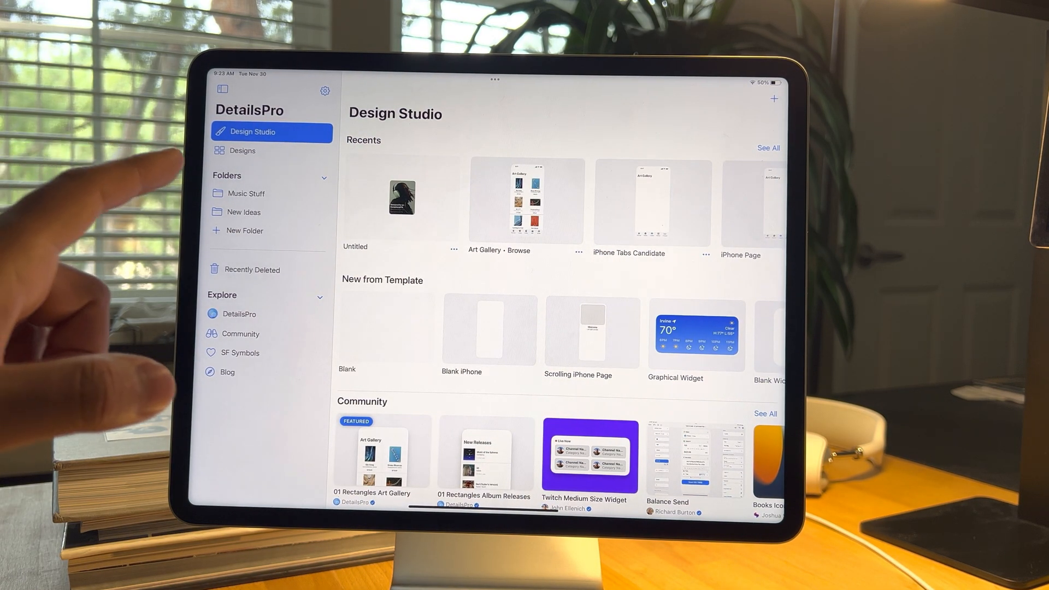
# - Download the 01 Rectangles Album Releases community design, open it and select its New Releases title
pyautogui.scroll(-3)
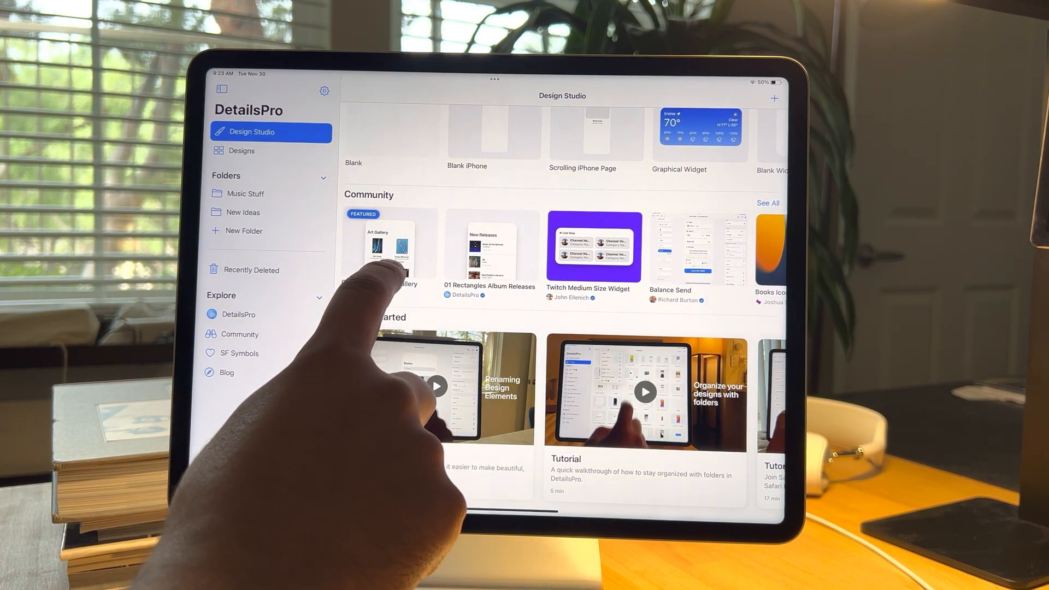
pyautogui.click(389, 248)
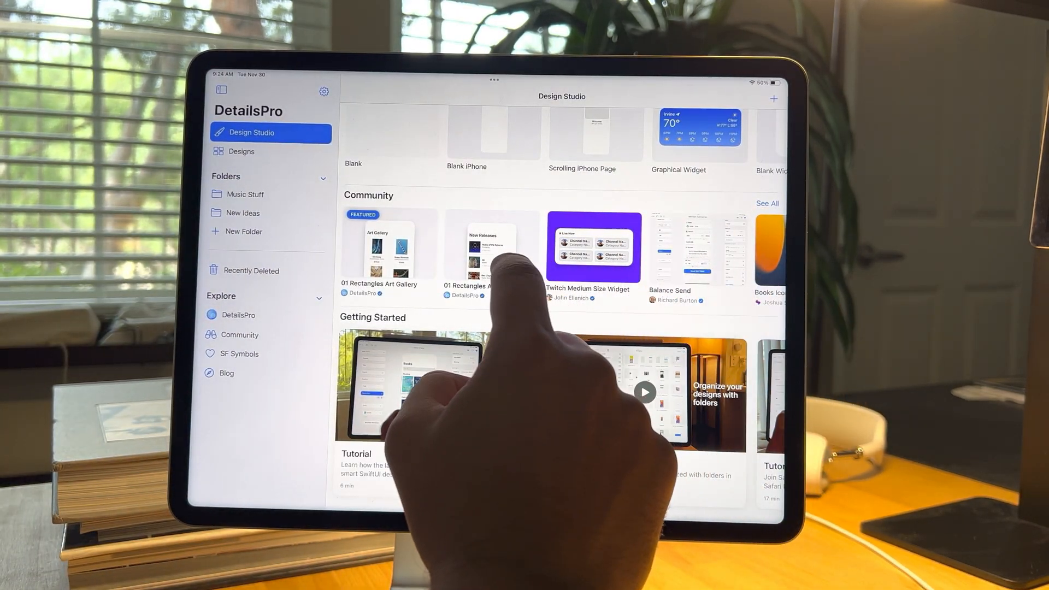
pyautogui.click(491, 248)
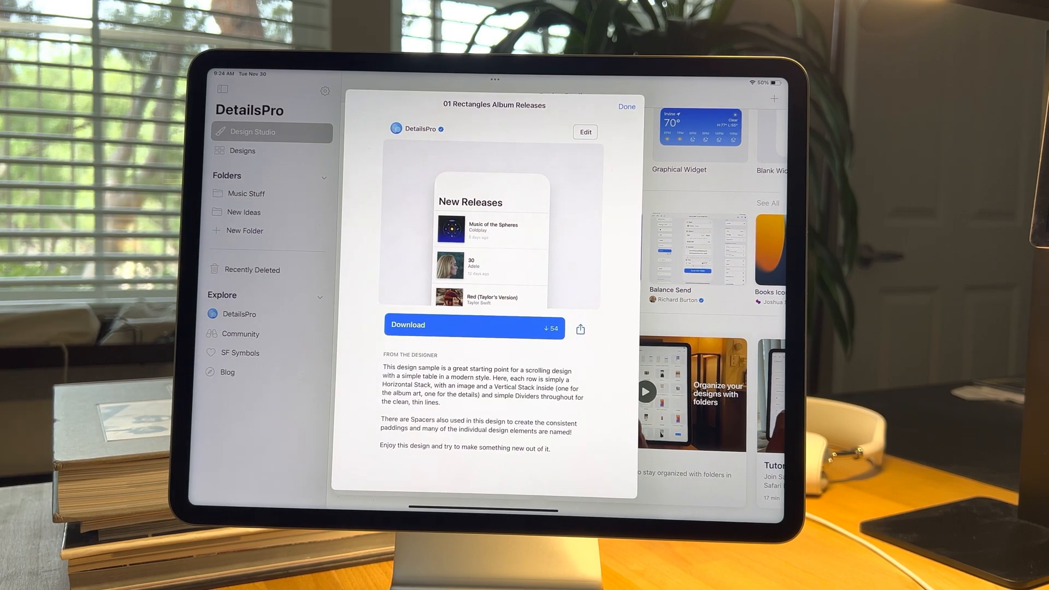
pyautogui.click(473, 325)
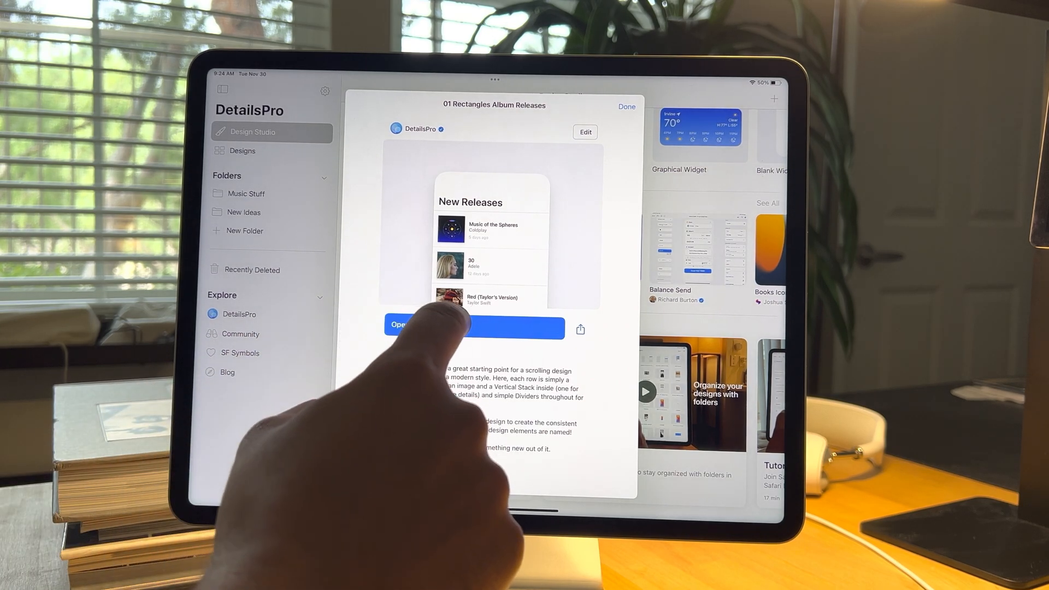
pyautogui.click(474, 325)
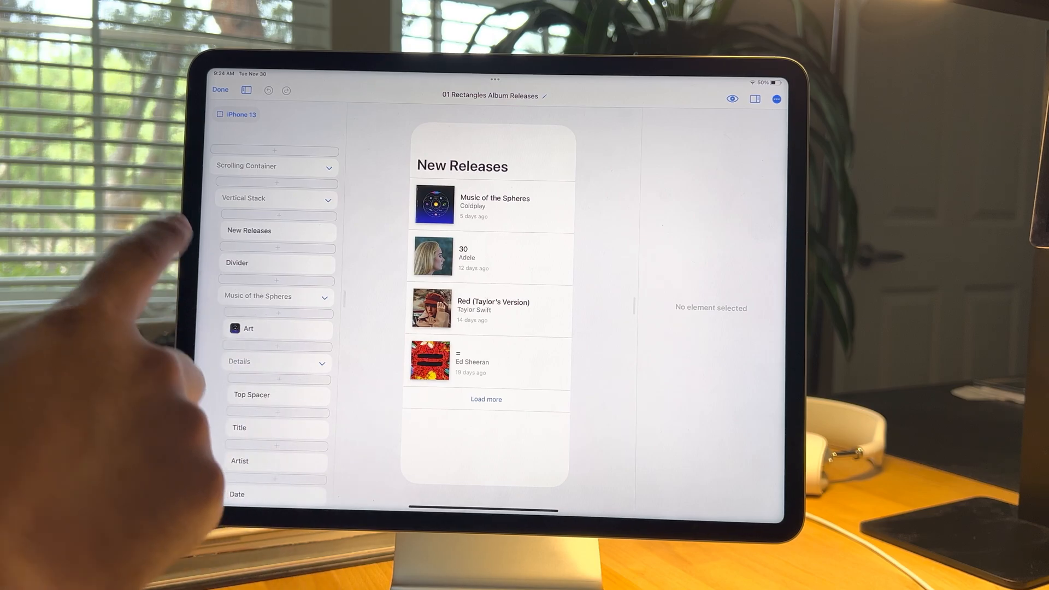
pyautogui.click(493, 301)
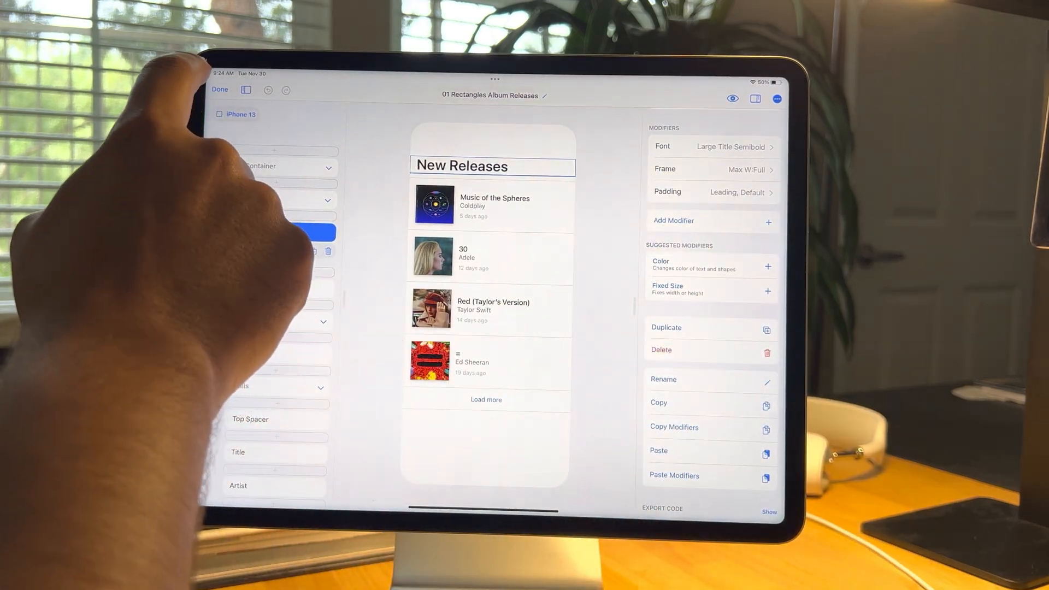
# - Leave the editor for the Design Studio home and browse to the Getting Started tutorials
pyautogui.click(220, 89)
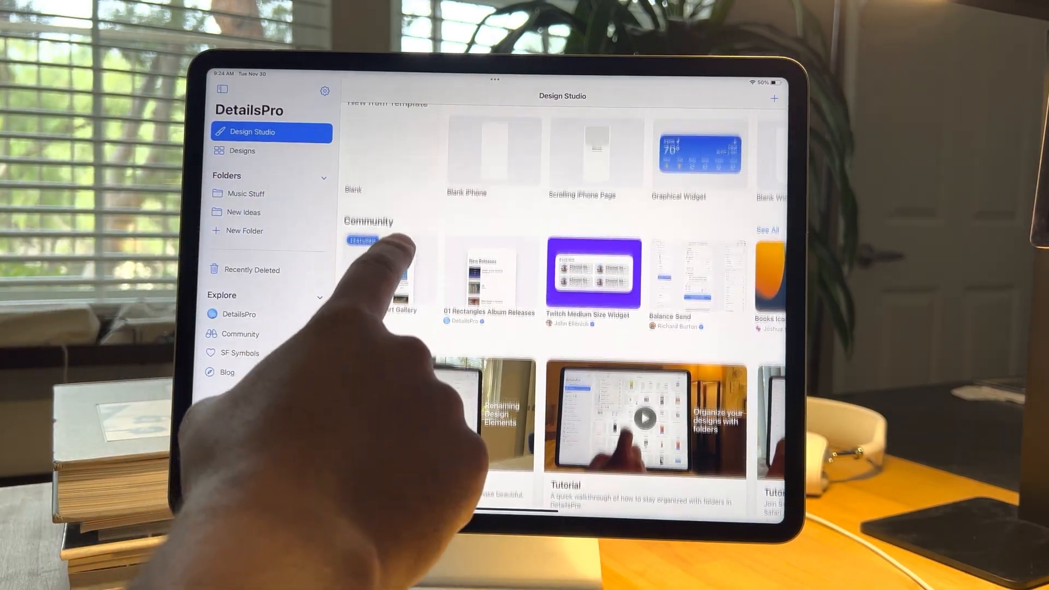
pyautogui.scroll(-3)
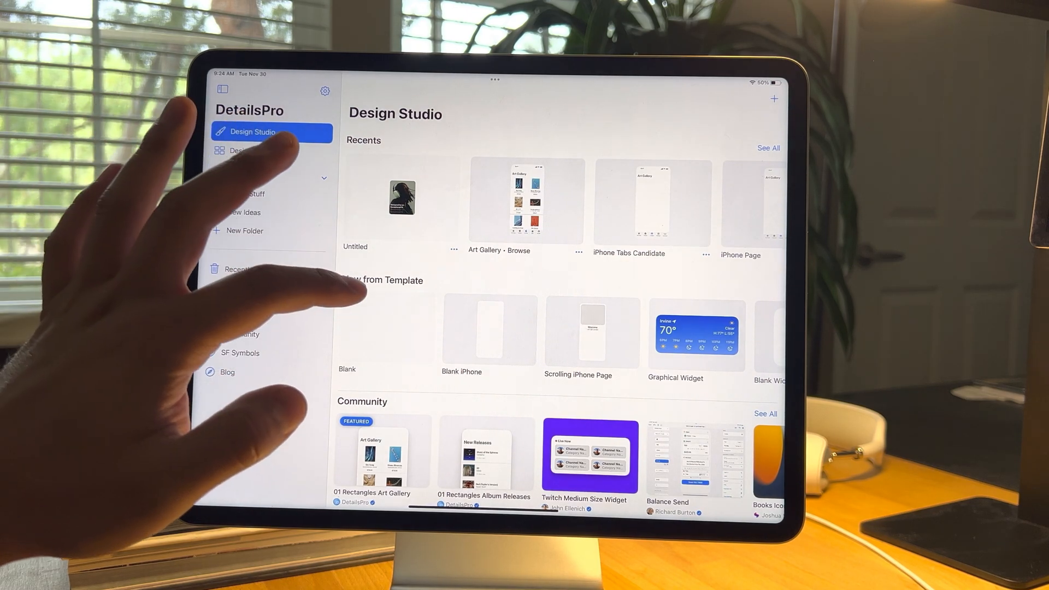
pyautogui.scroll(-3)
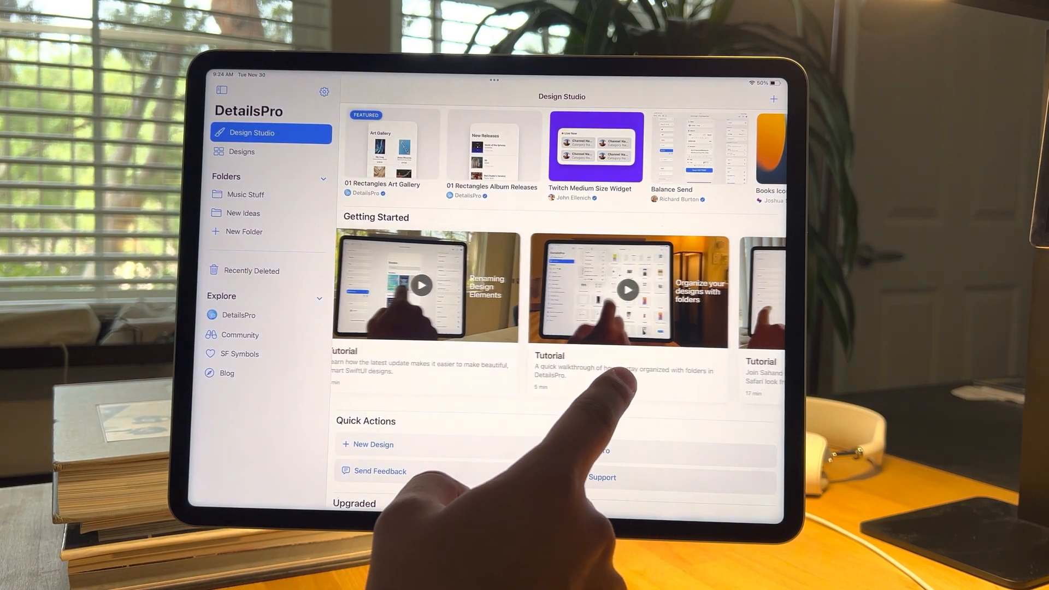
pyautogui.hscroll(-3)
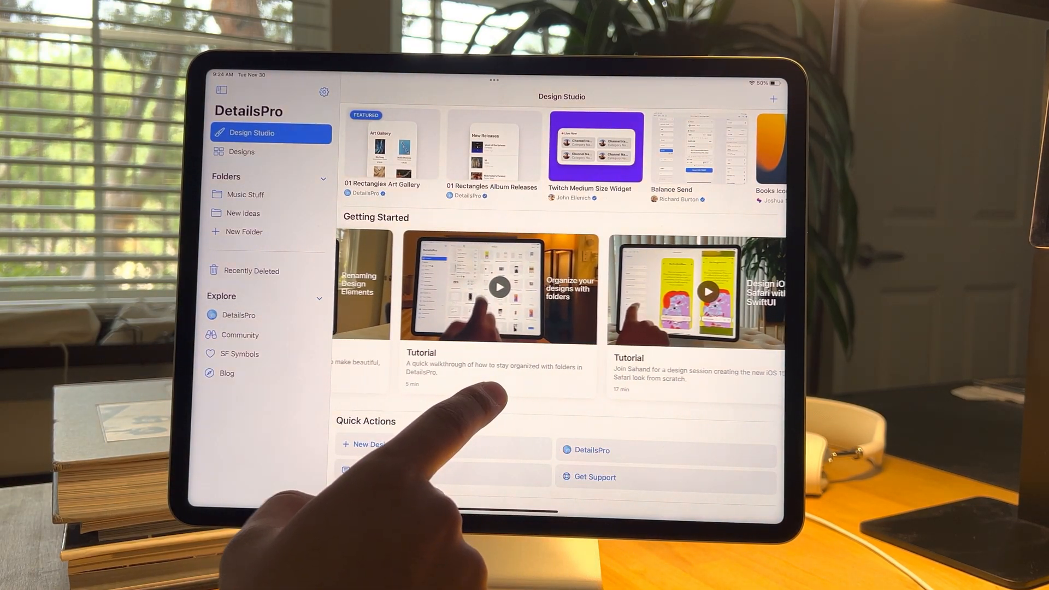
pyautogui.hscroll(-3)
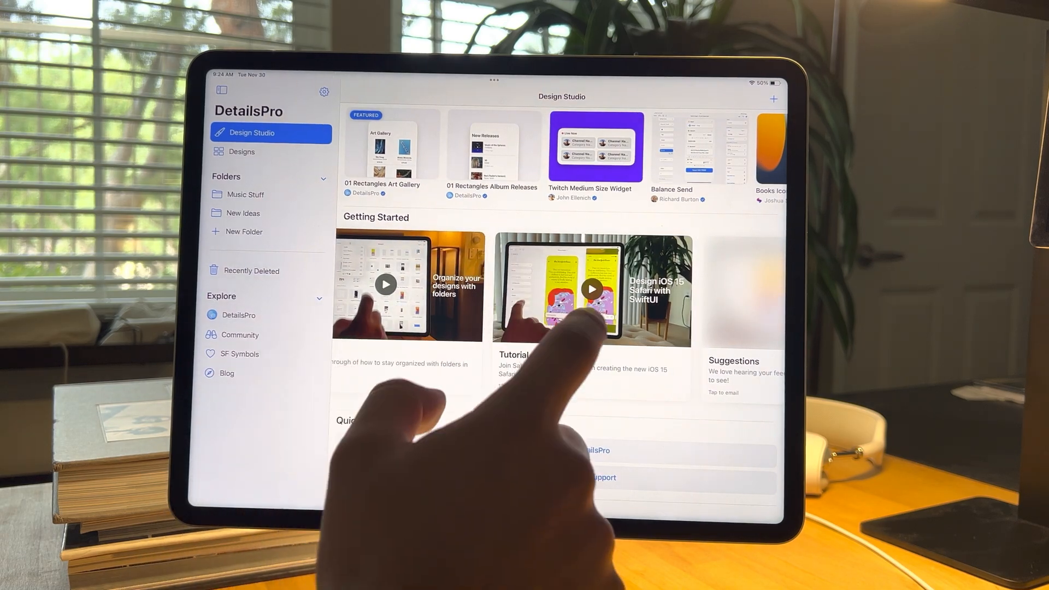
pyautogui.hscroll(-3)
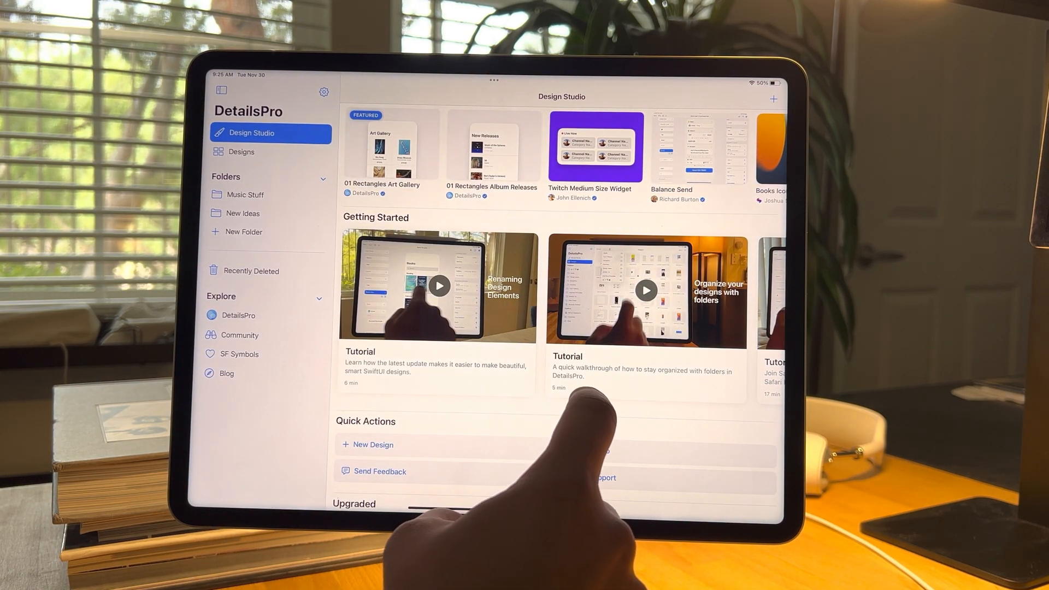
pyautogui.scroll(-3)
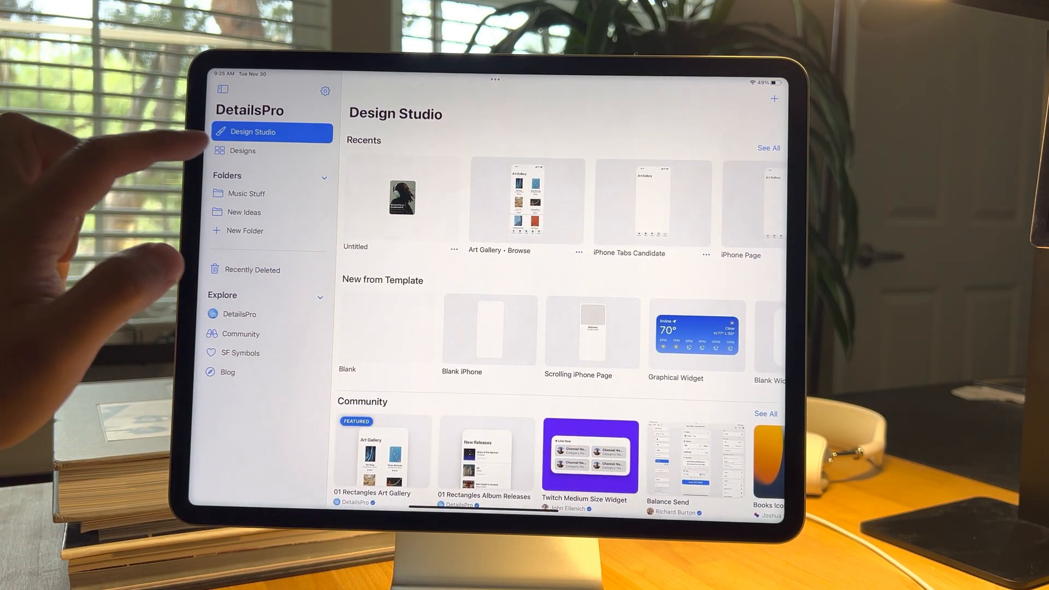
# - Switch between the Designs grid and the Design Studio home, ending on the all-designs grid
pyautogui.click(240, 151)
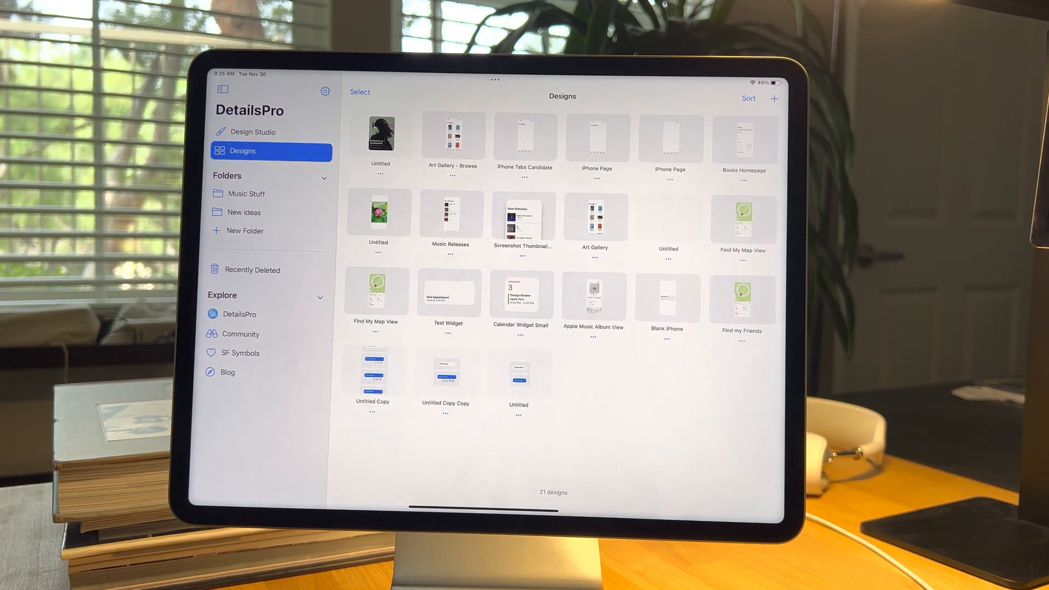
pyautogui.click(251, 131)
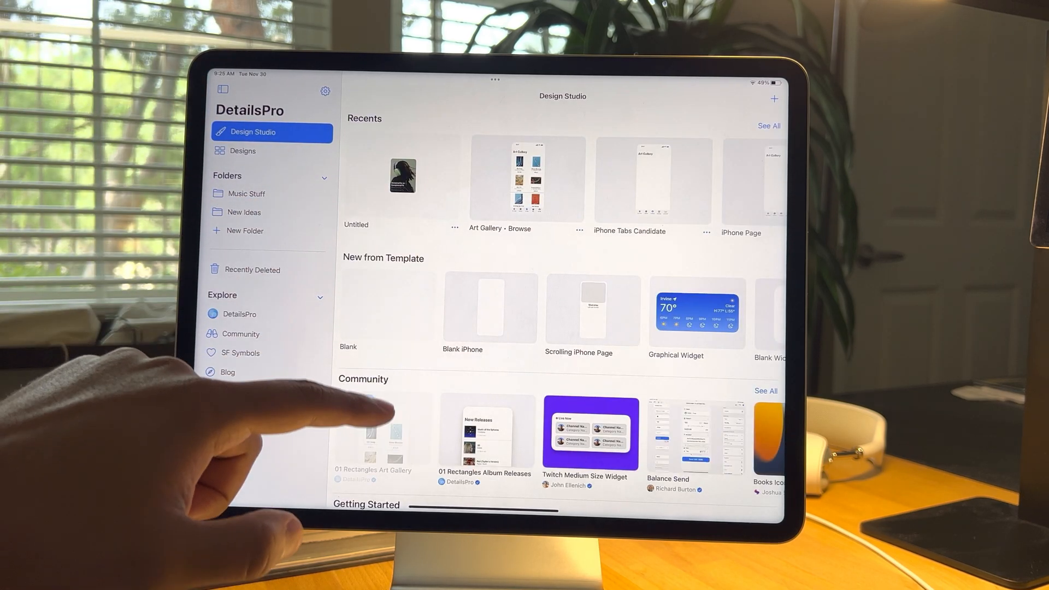
pyautogui.scroll(-3)
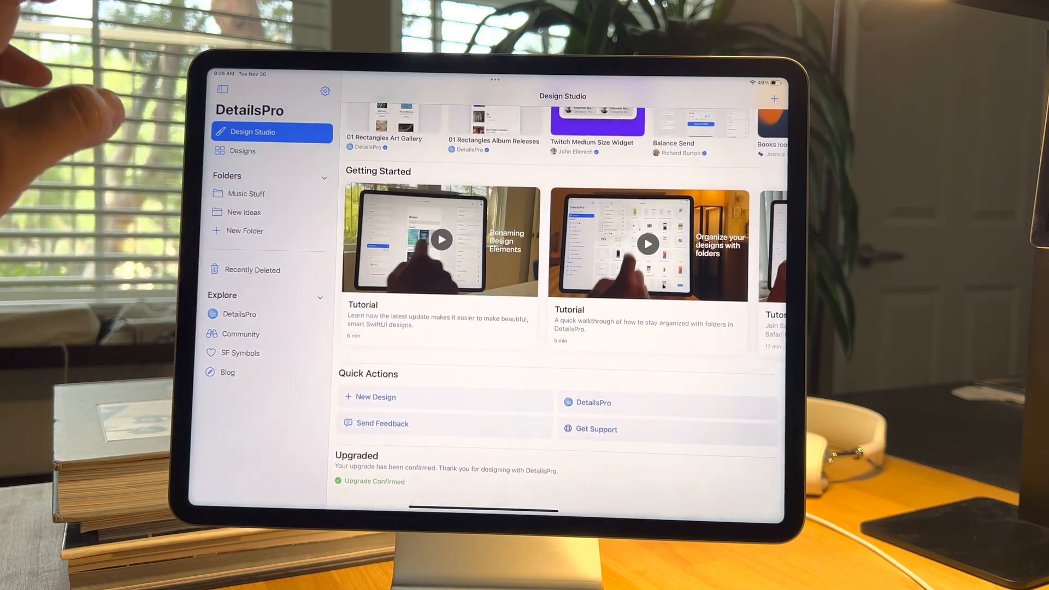
pyautogui.scroll(3)
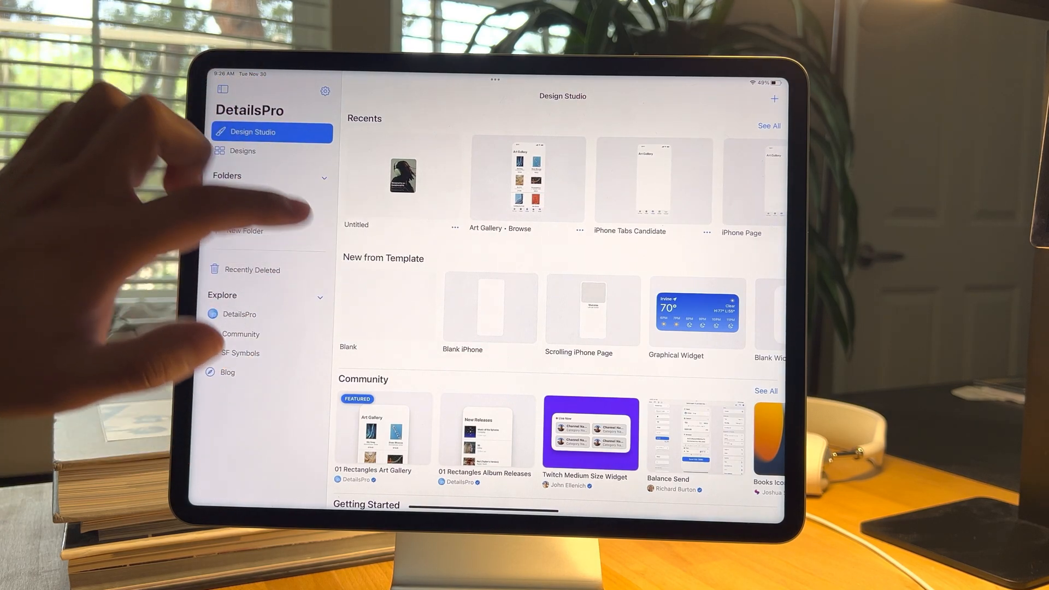
pyautogui.click(242, 151)
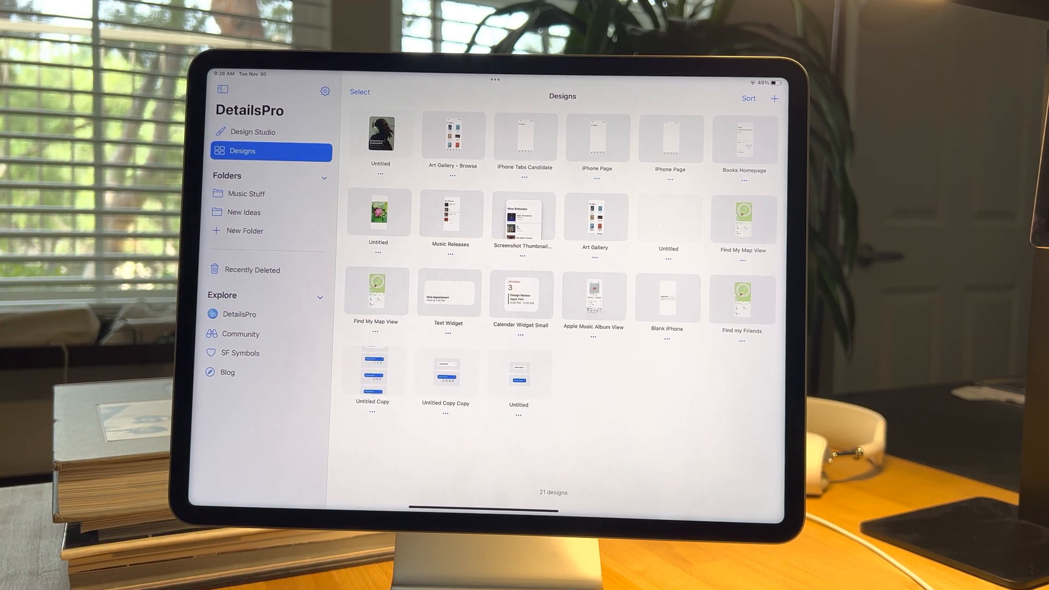
# - Enter the empty New Ideas folder and bring up the New Folder naming prompt
pyautogui.click(244, 212)
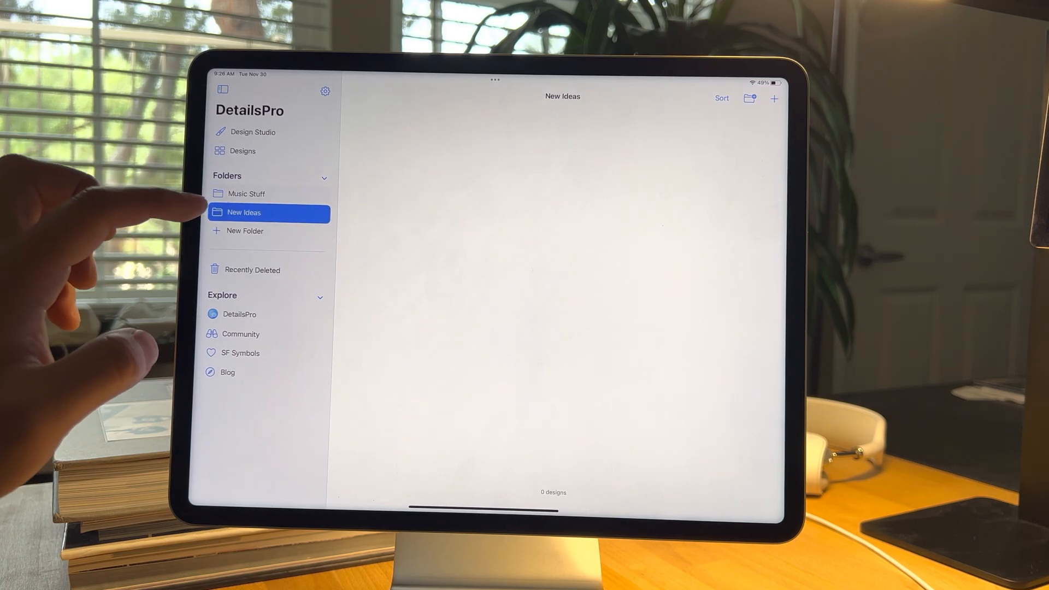
pyautogui.click(246, 231)
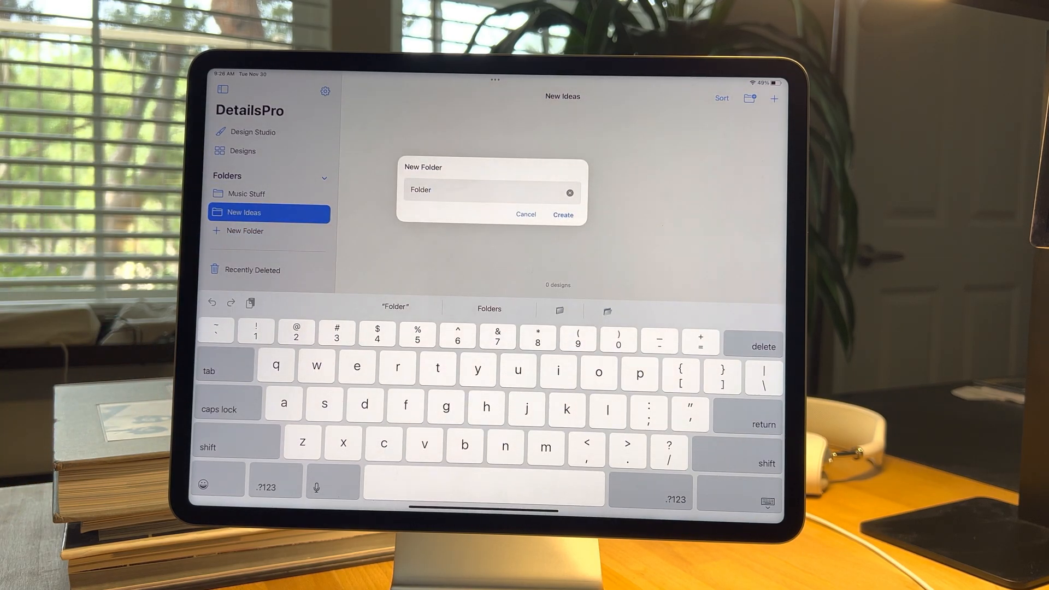
# - Dismiss the new-folder prompt and show the Community sample designs
pyautogui.click(526, 215)
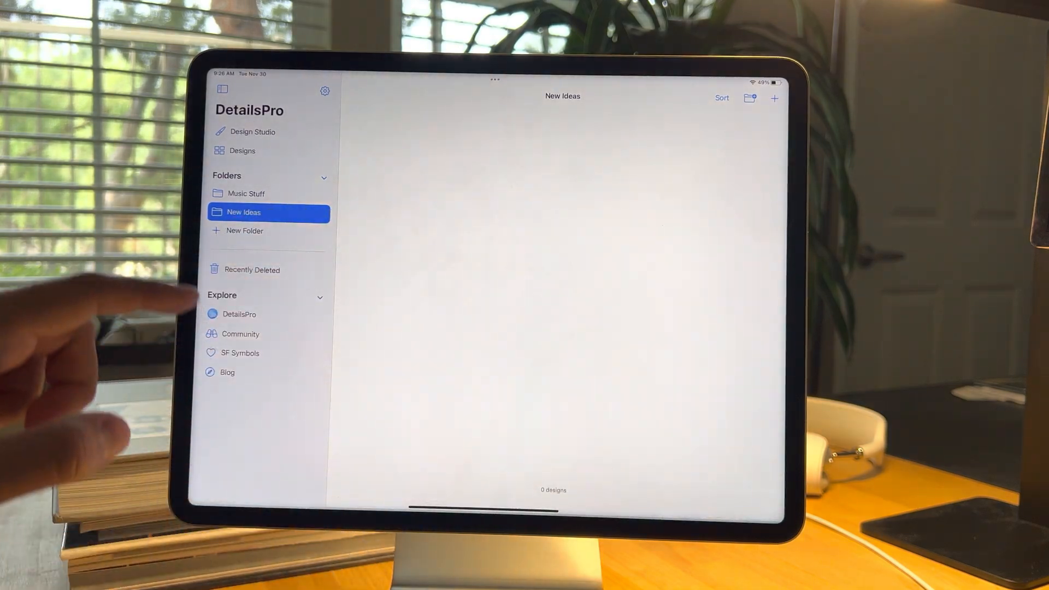
pyautogui.click(253, 269)
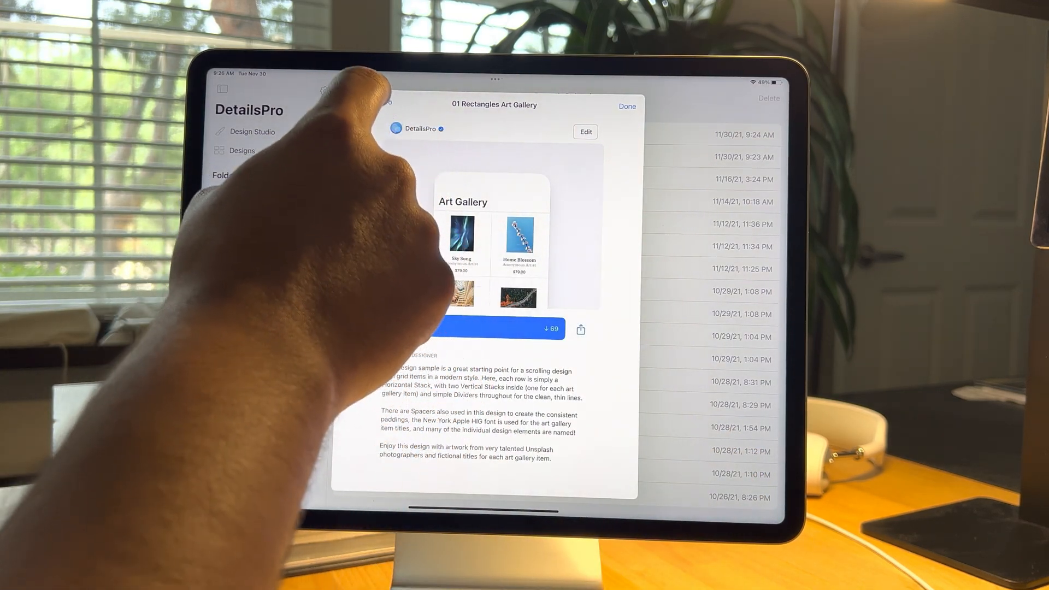
# - Close the sample details and search the SF Symbols library for 'delete'
pyautogui.click(625, 106)
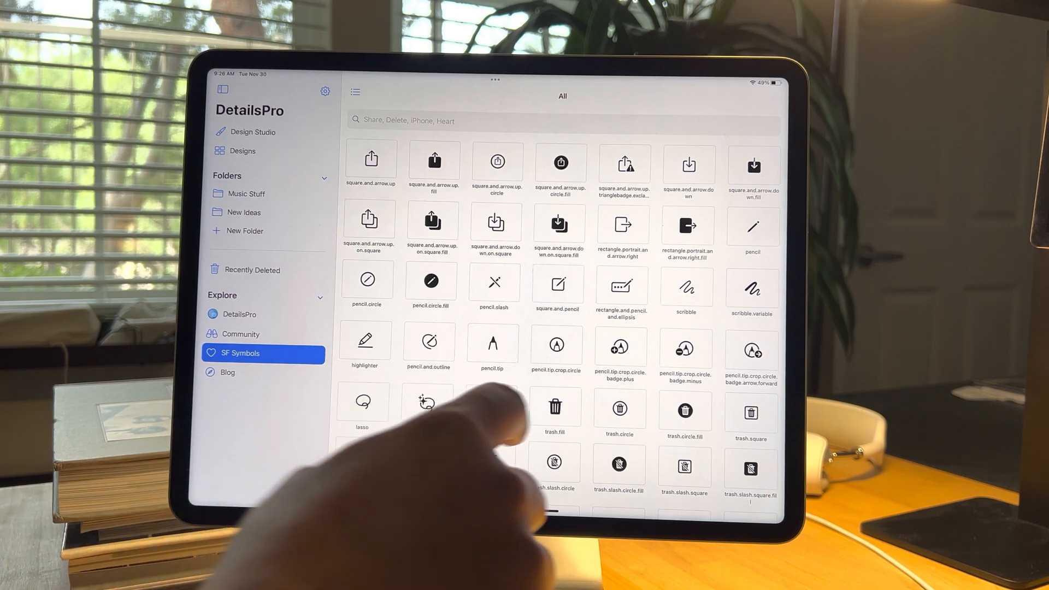
pyautogui.scroll(-3)
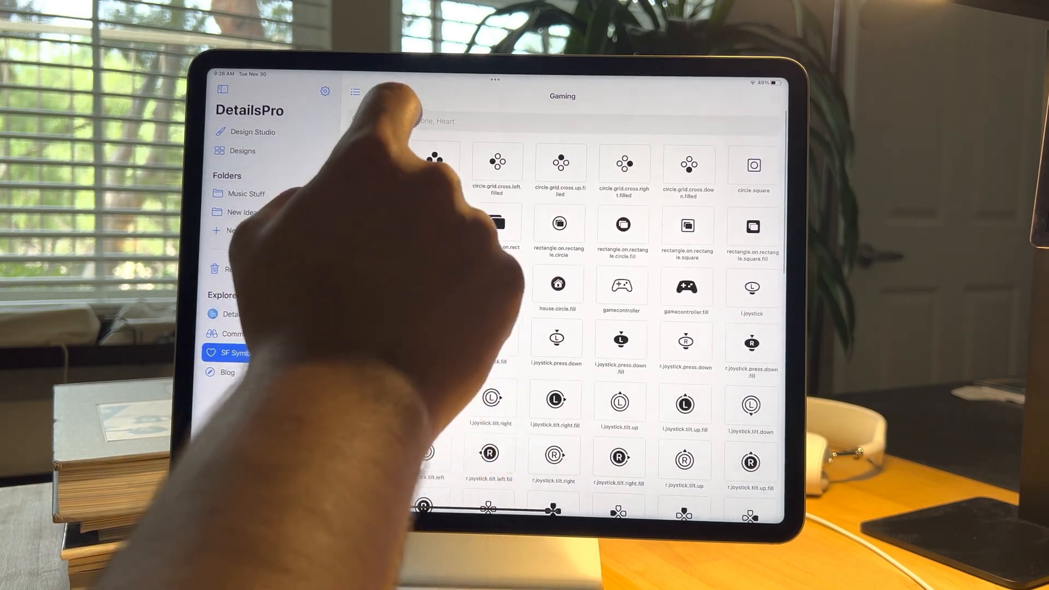
pyautogui.write('delete')
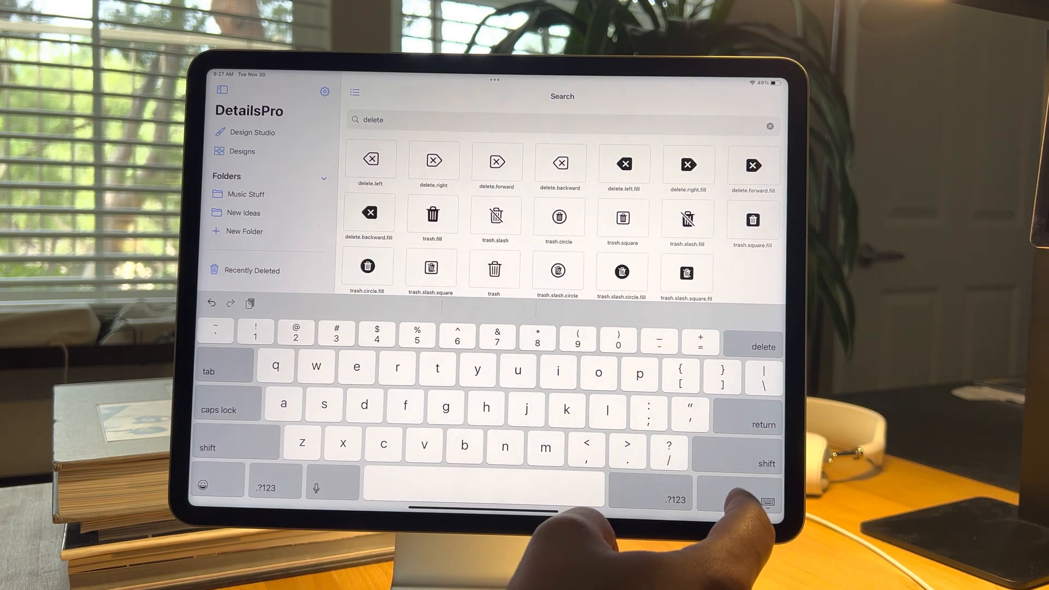
pyautogui.click(767, 501)
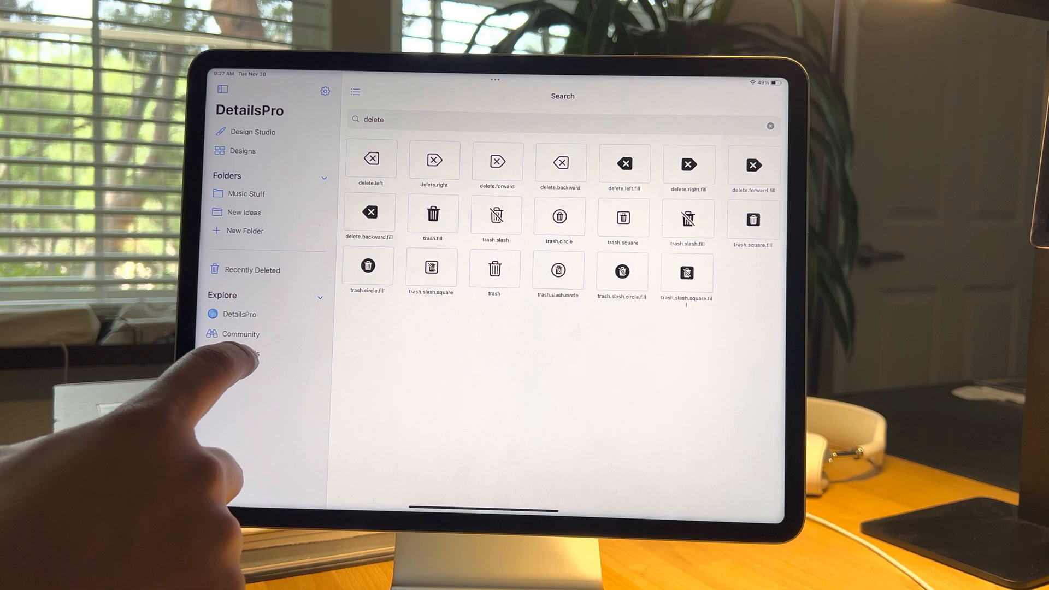
# - Open the Untitled design and inspect its image, Rounded Rectangle mask and caption text layers
pyautogui.click(239, 353)
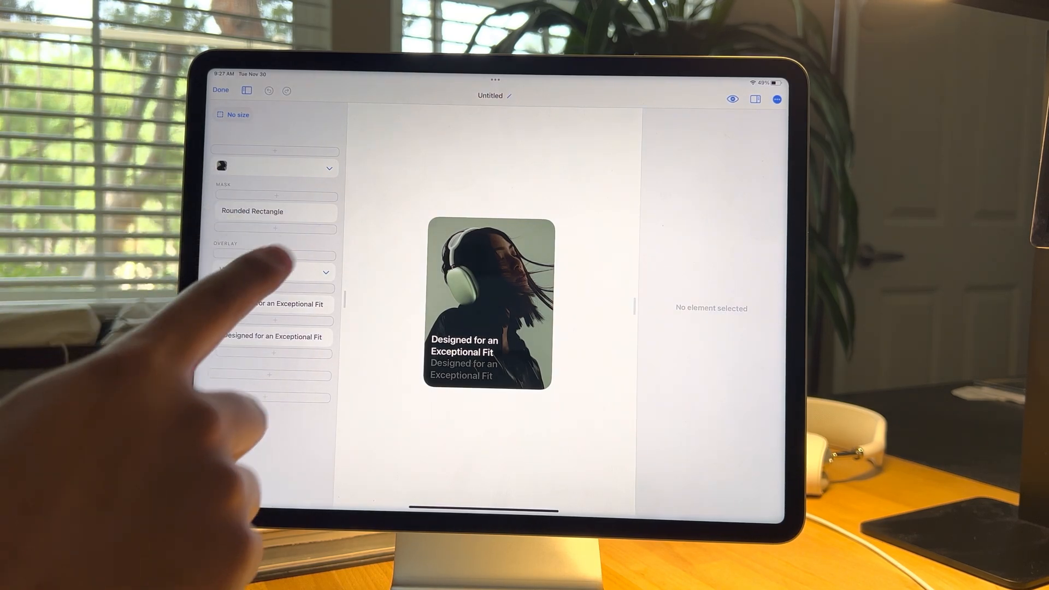
pyautogui.click(268, 167)
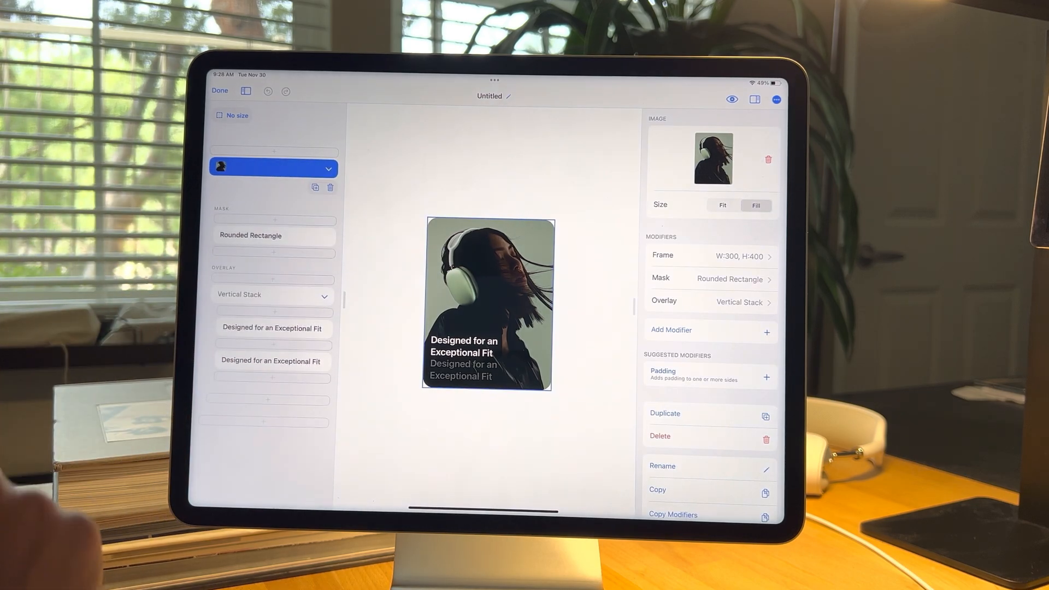
pyautogui.click(274, 235)
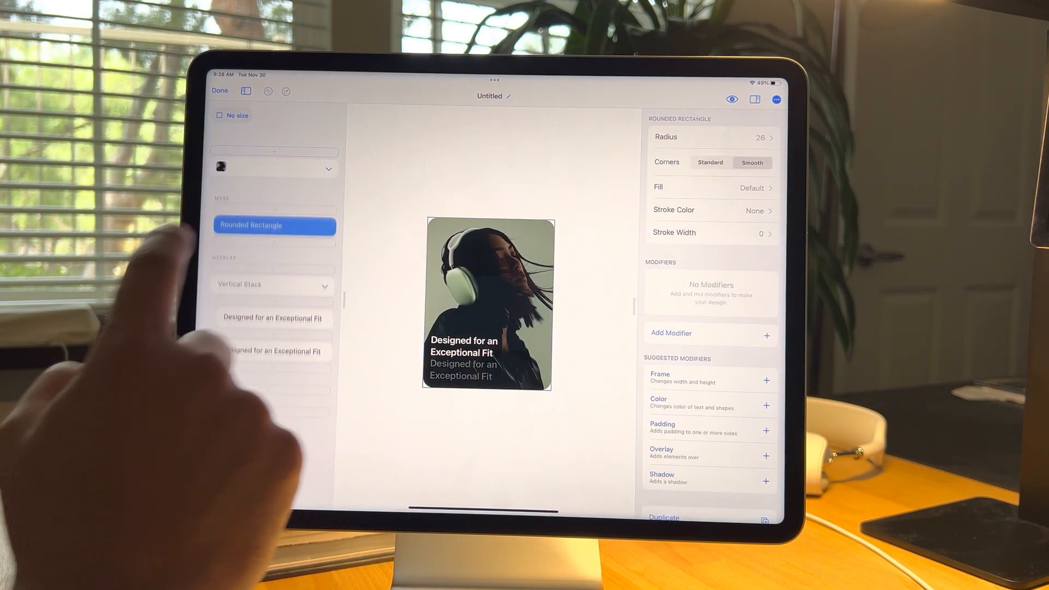
pyautogui.click(274, 326)
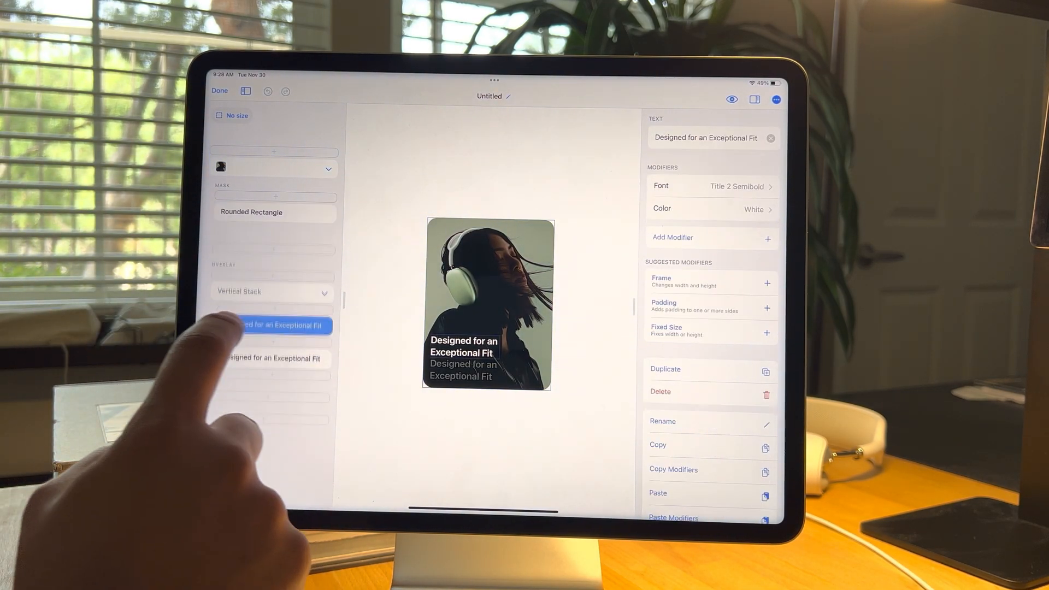
pyautogui.click(274, 335)
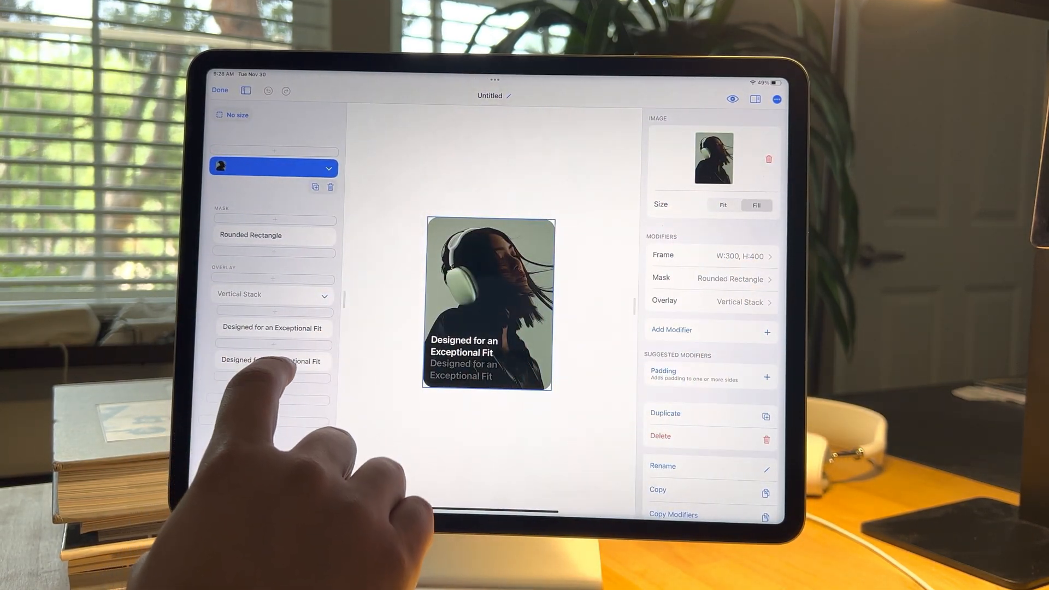
# - Add a Text element to the Vertical Stack reading 'Hey YouTube!' and deselect it
pyautogui.click(272, 359)
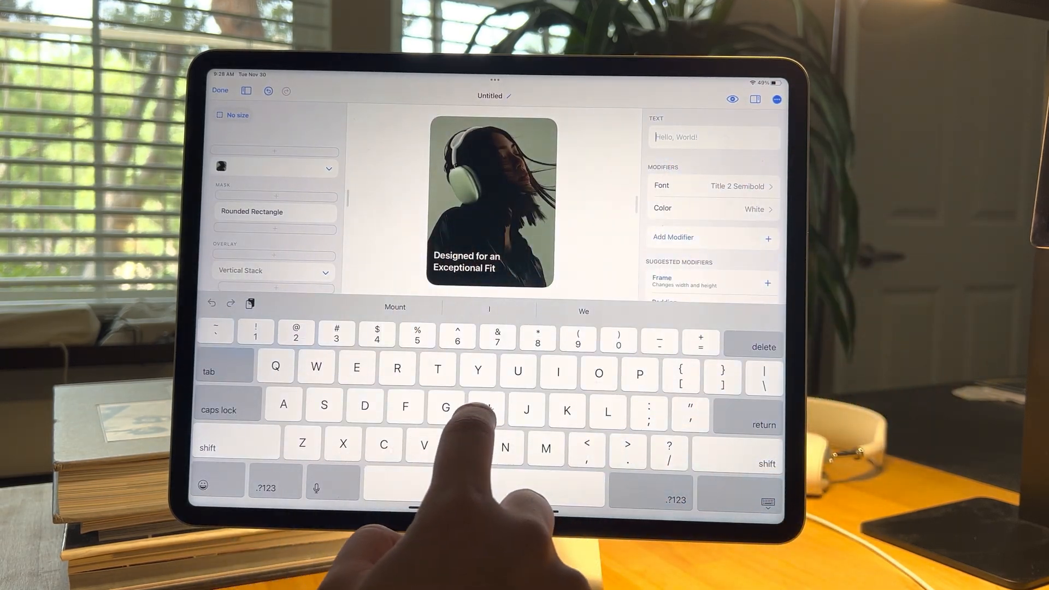
pyautogui.write('Hey')
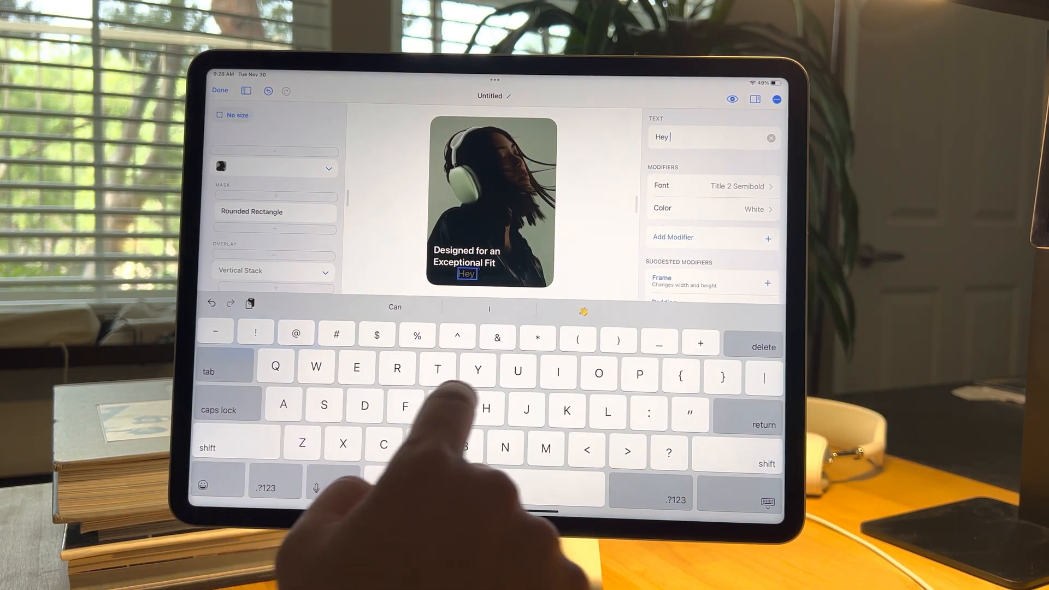
pyautogui.write('YouTu')
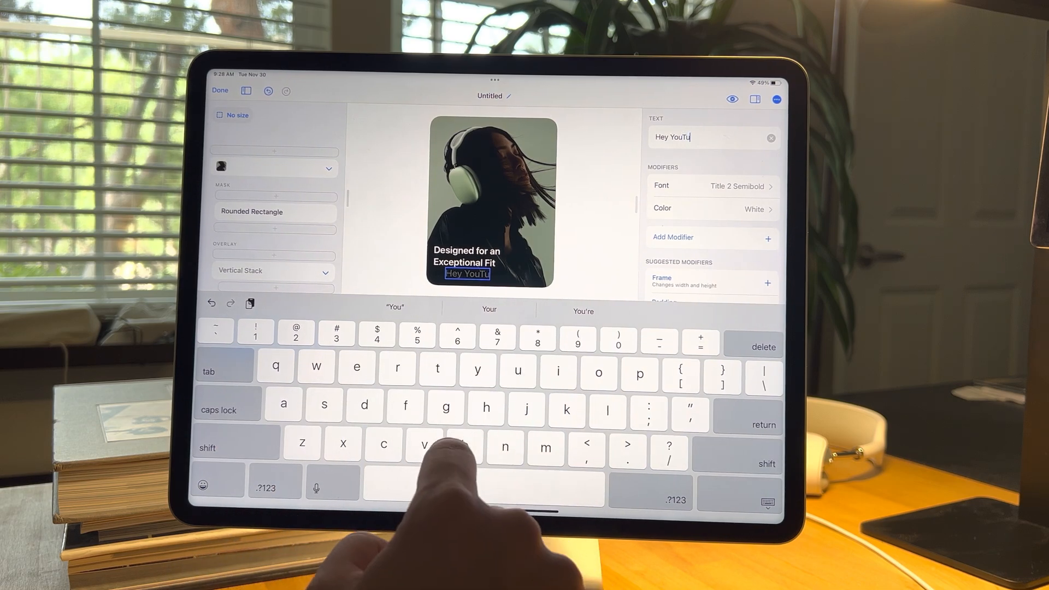
pyautogui.write('be!')
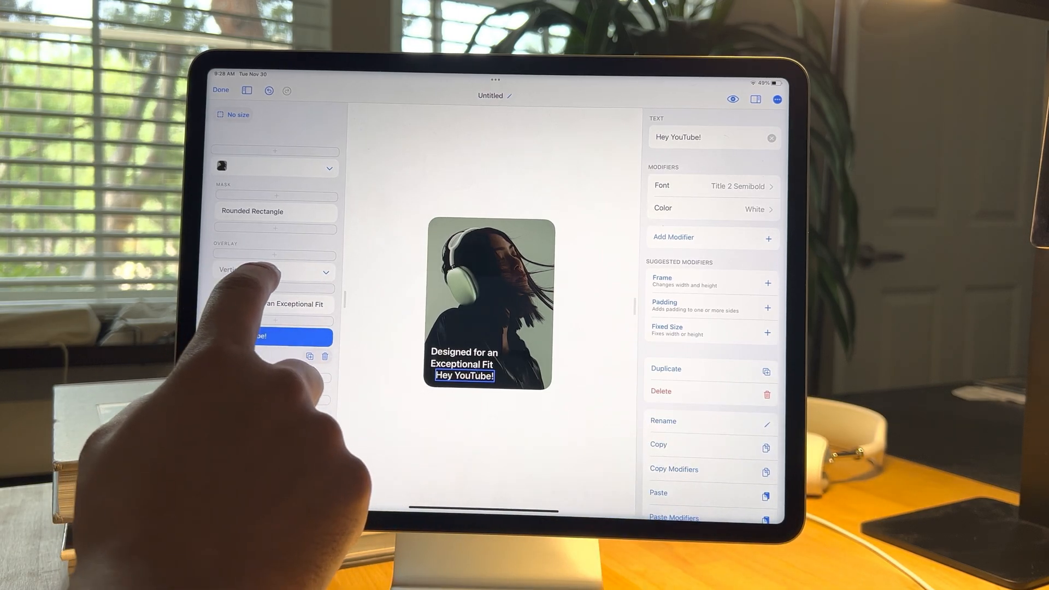
pyautogui.click(271, 271)
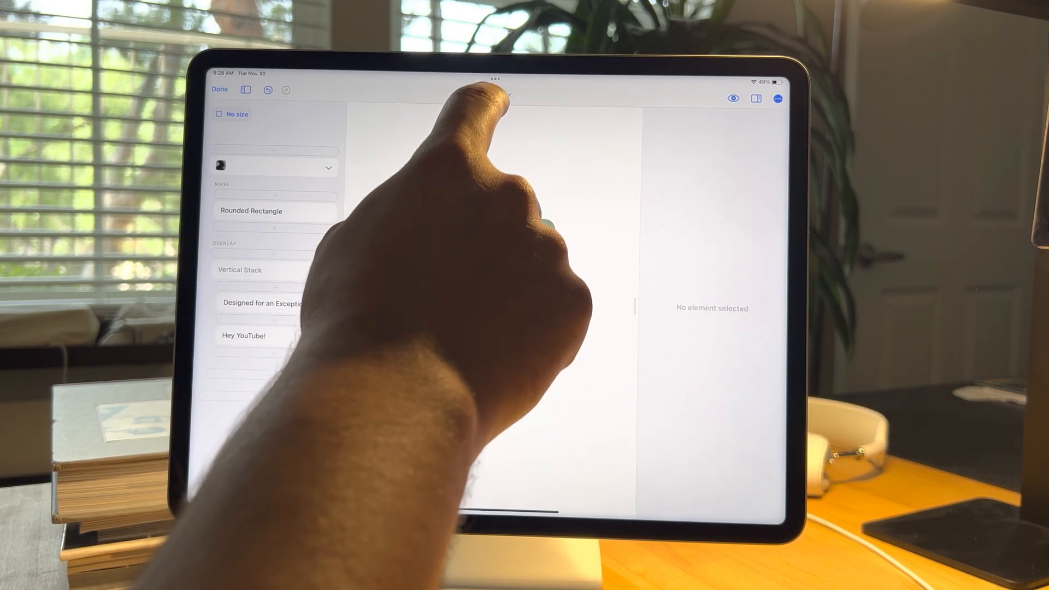
# - Rename the design from Untitled to 'AirPods Max Graphic' and save the name
pyautogui.click(494, 95)
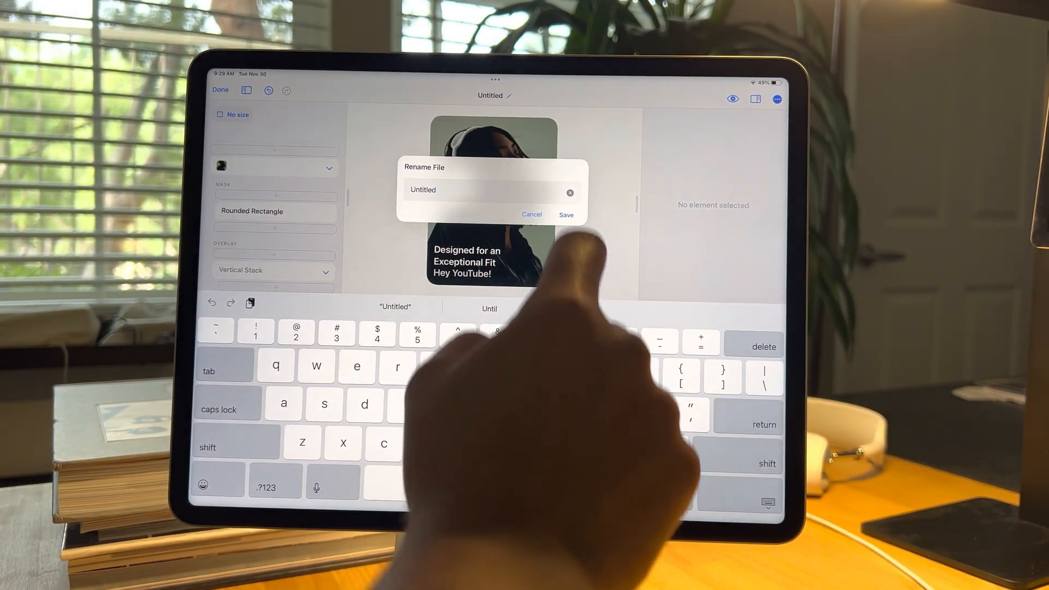
pyautogui.write('AirPods')
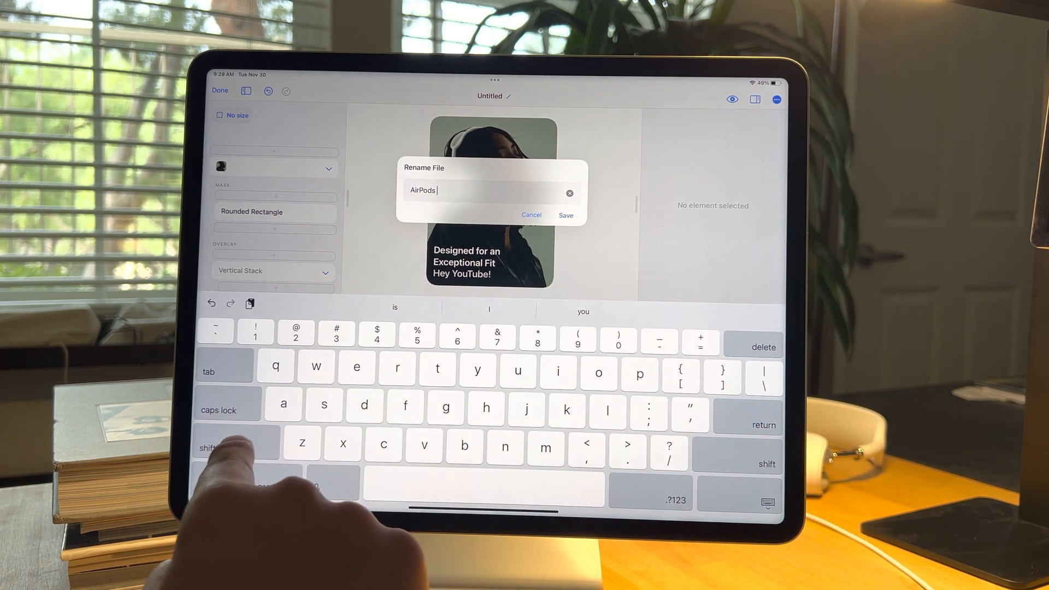
pyautogui.write('Max')
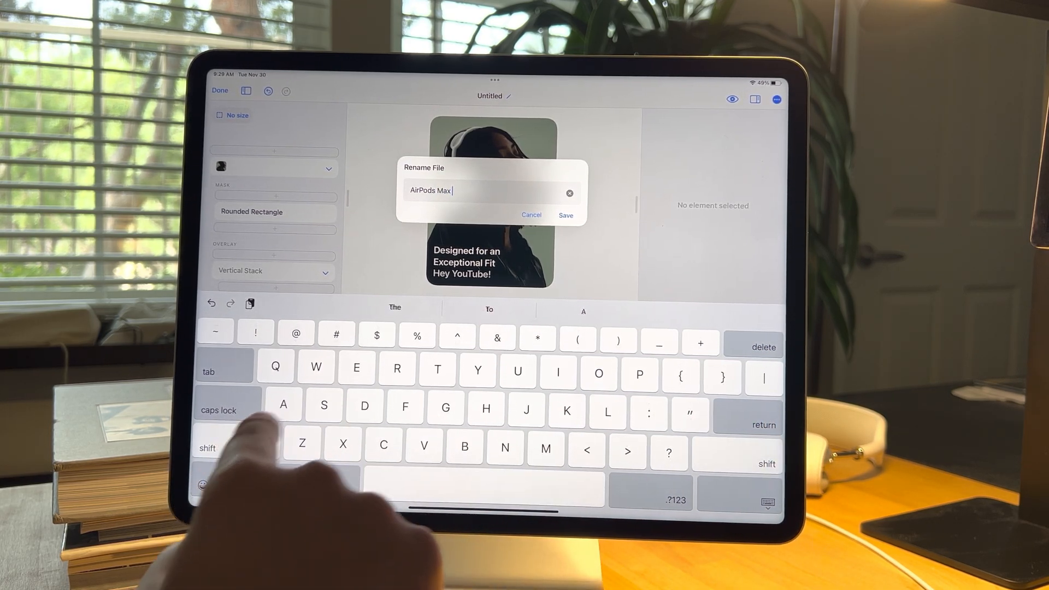
pyautogui.write('Graph')
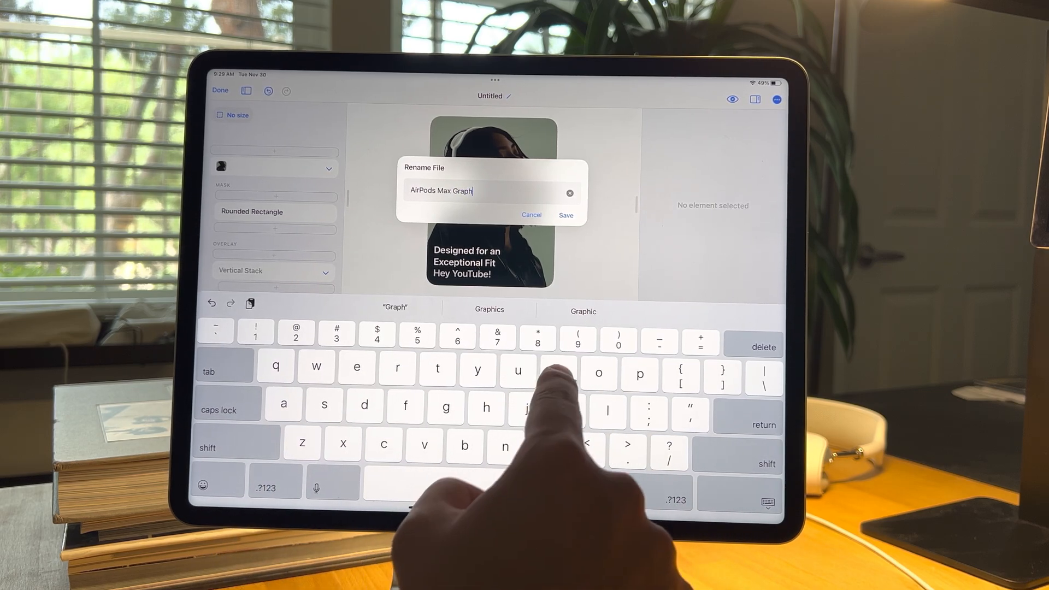
pyautogui.click(566, 216)
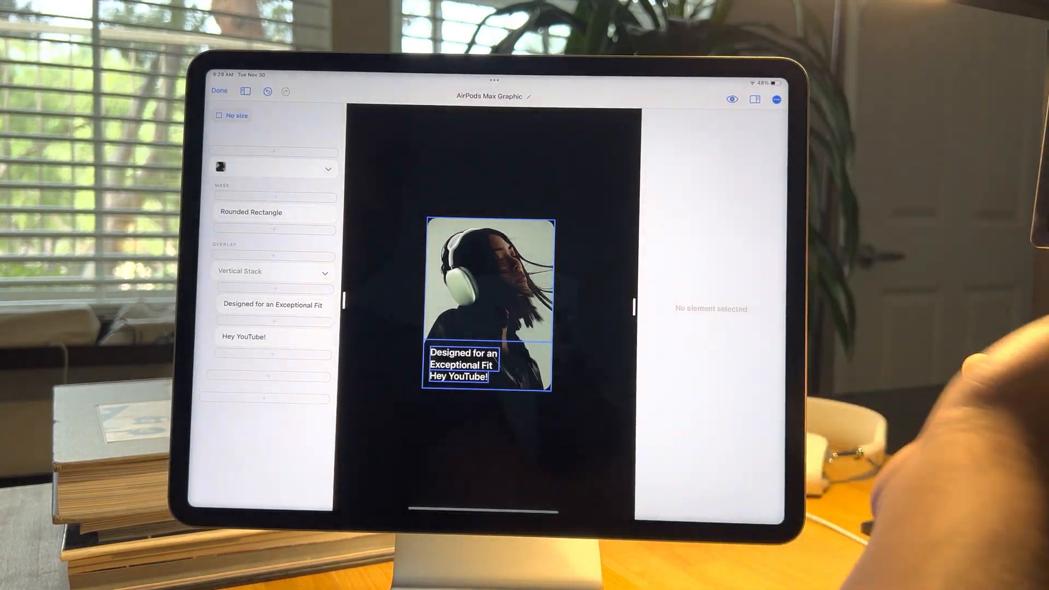
# - Show the generated SwiftUI code via the view options' Details sheet
pyautogui.click(776, 99)
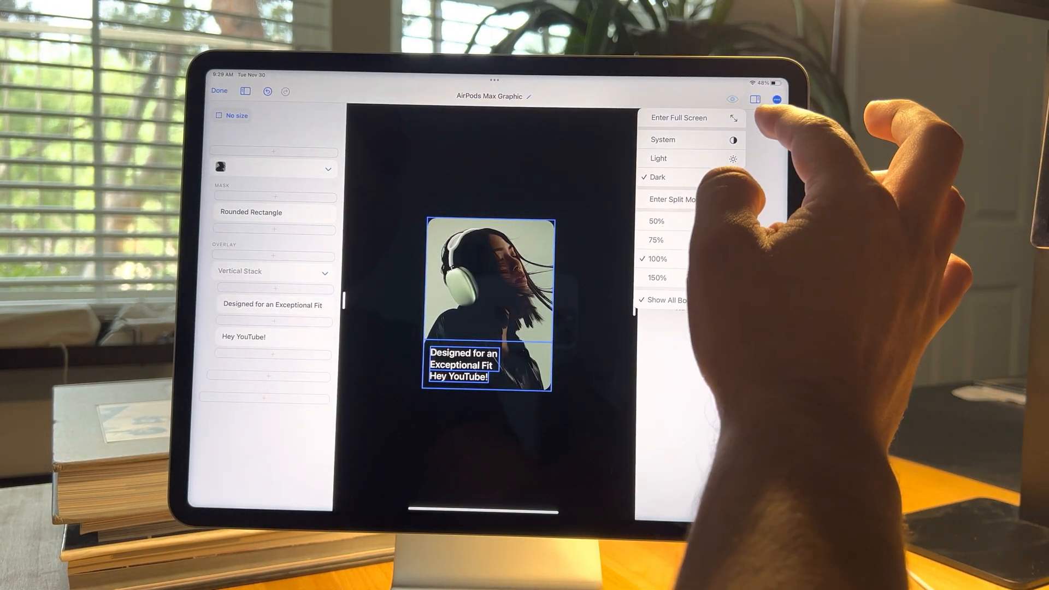
pyautogui.click(679, 118)
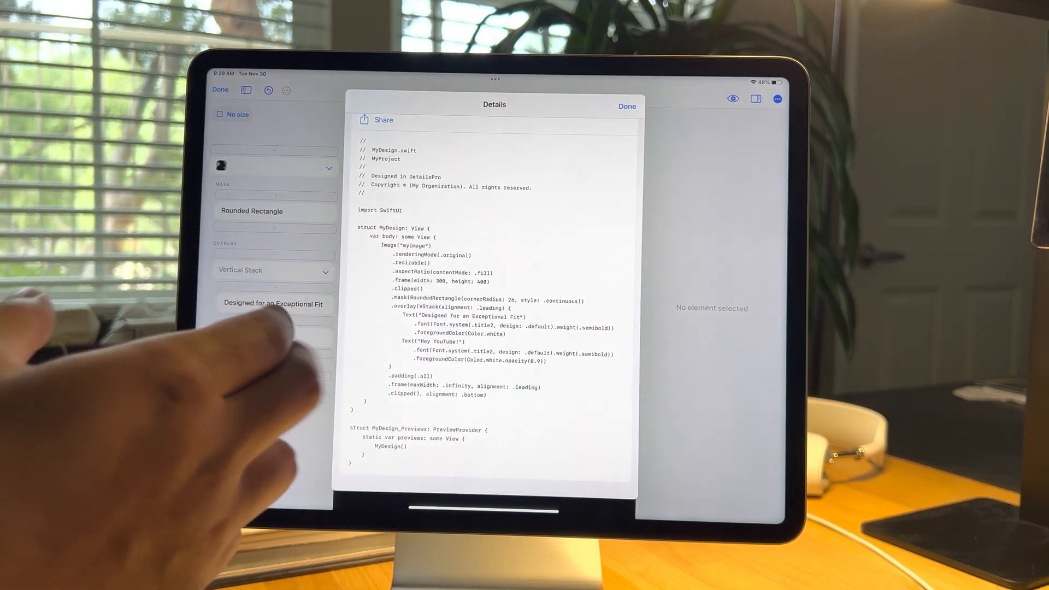
# - Close the Details code sheet to return to the dark canvas preview
pyautogui.click(625, 106)
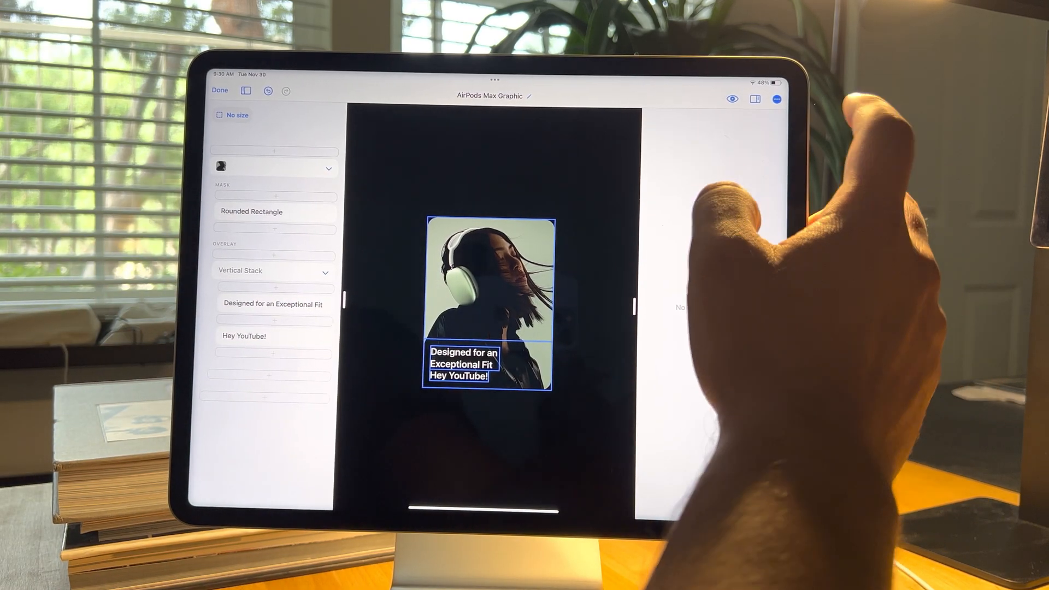
# - Select the 'Designed for an Exceptional Fit' caption and bring up its available modifiers
pyautogui.click(776, 99)
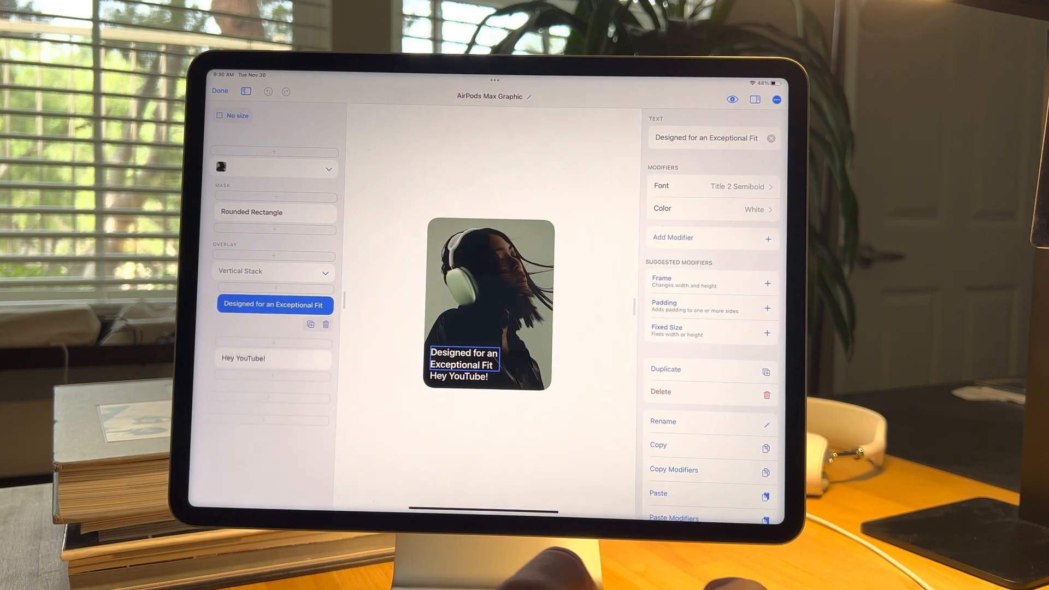
pyautogui.click(674, 237)
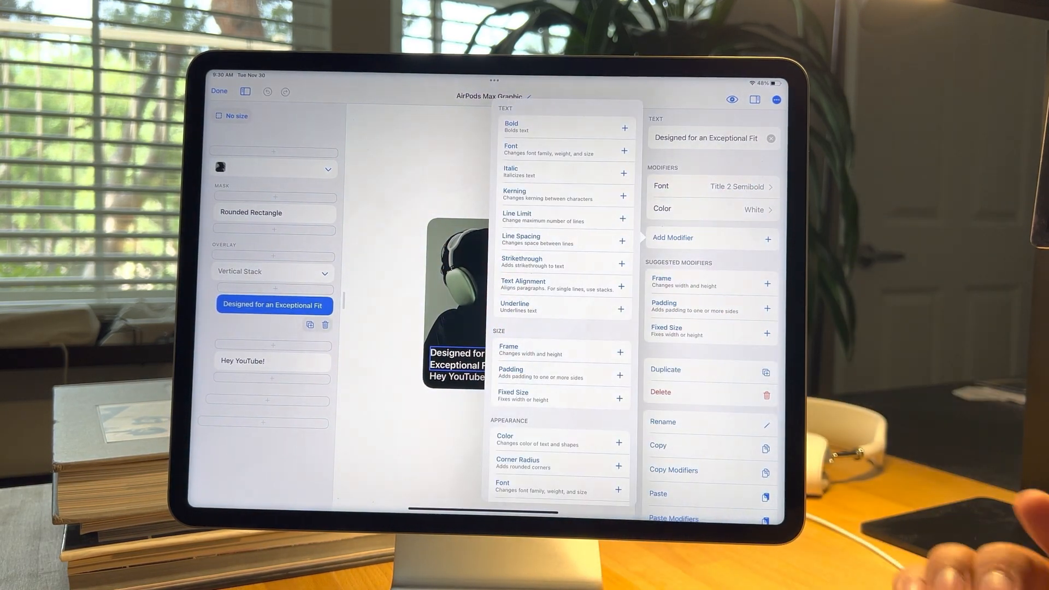